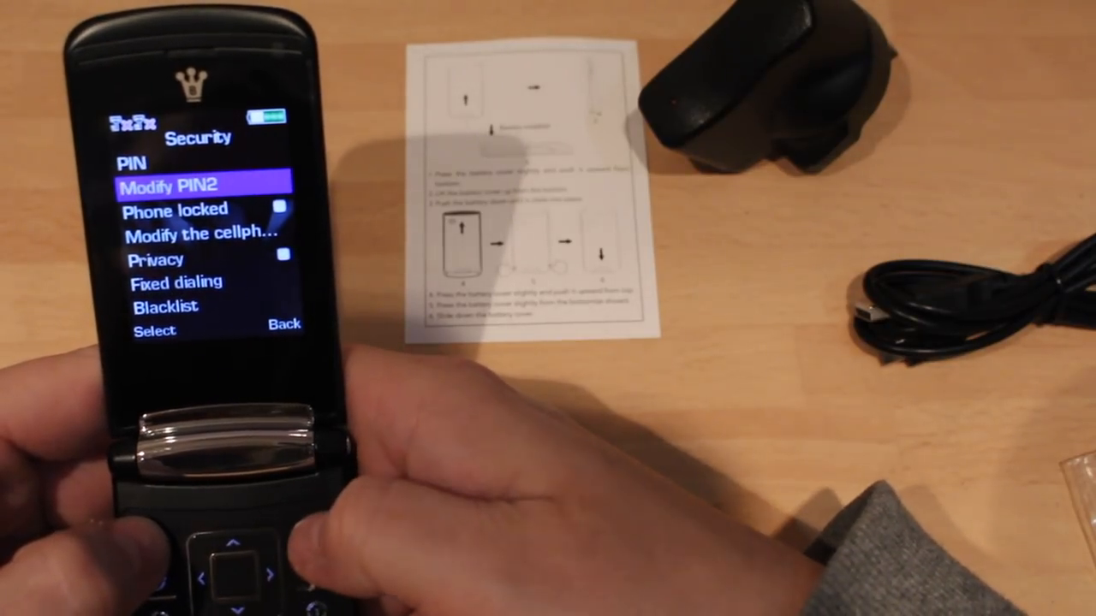
pyautogui.press('up')
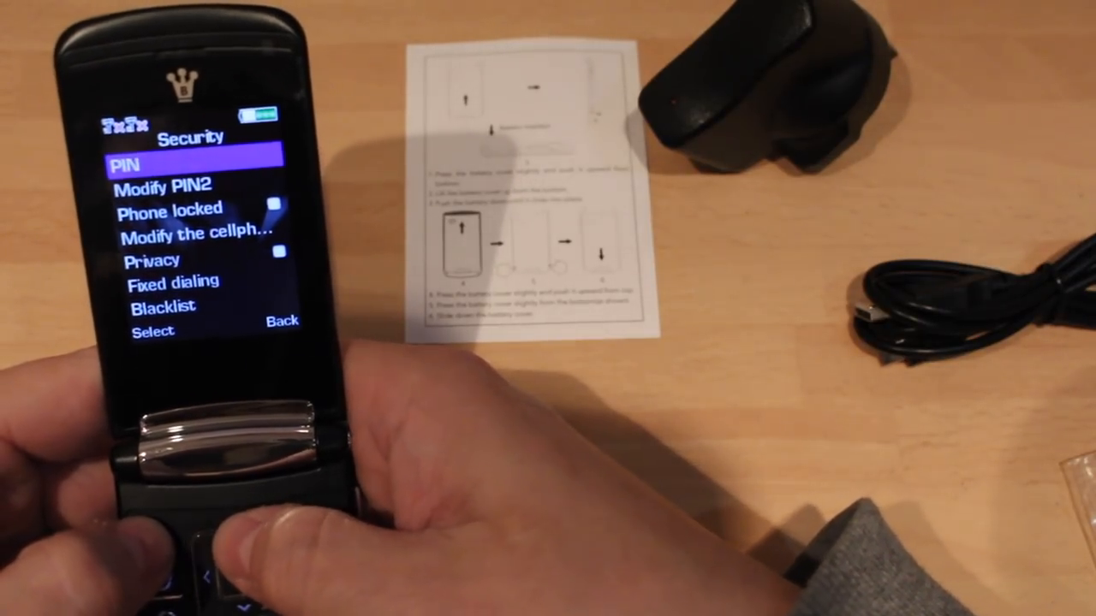